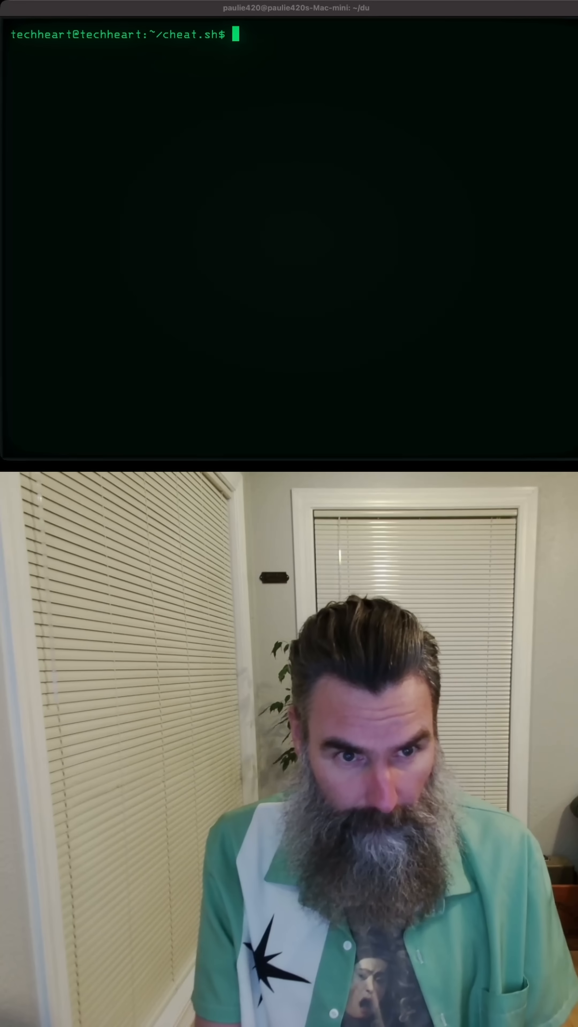
Fetch the cheat.sh overview page with curl cheat.sh.
{"action": "type", "text": "curl cheart"}
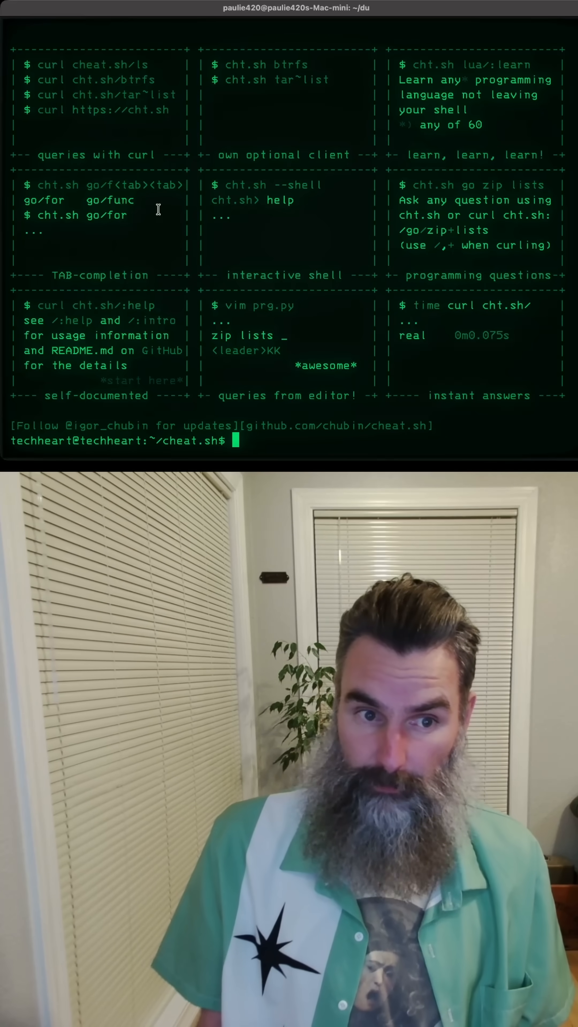
{"action": "type", "text": "curl cheat.sh"}
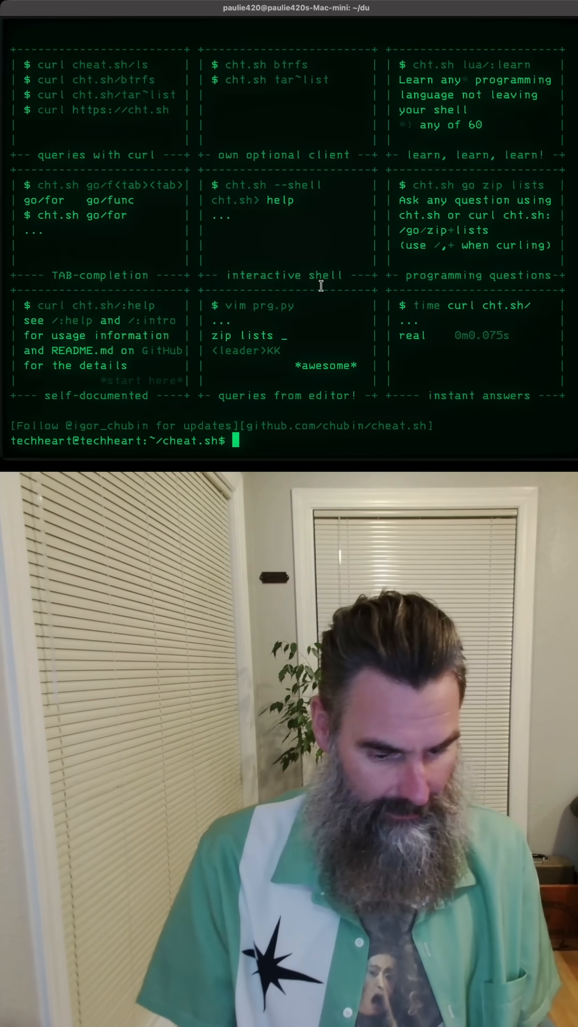
Fetch the tar cheat sheet with curl cheat.sh/tar.
{"action": "type", "text": "curl cheat.sh"}
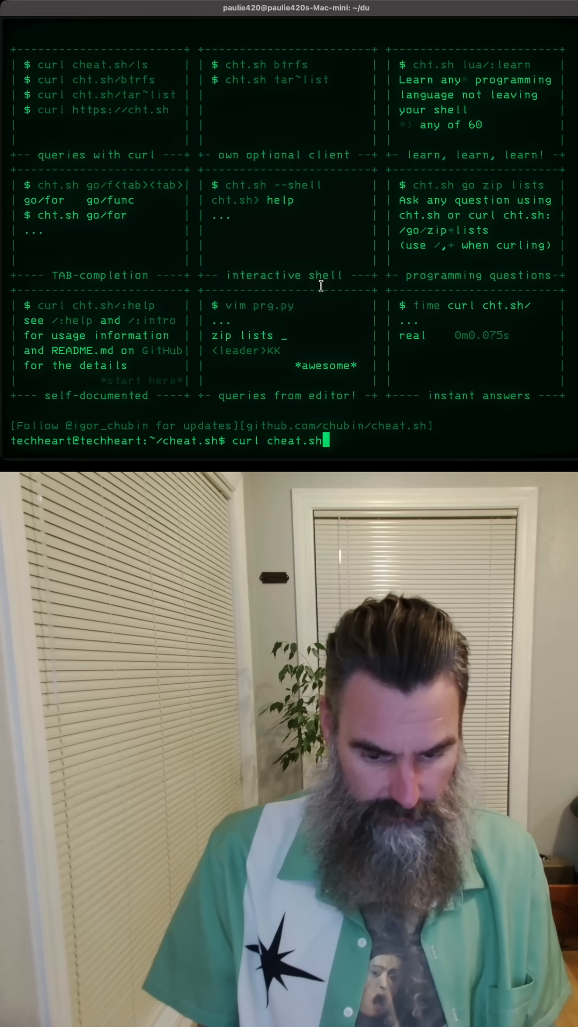
{"action": "type", "text": "/tar"}
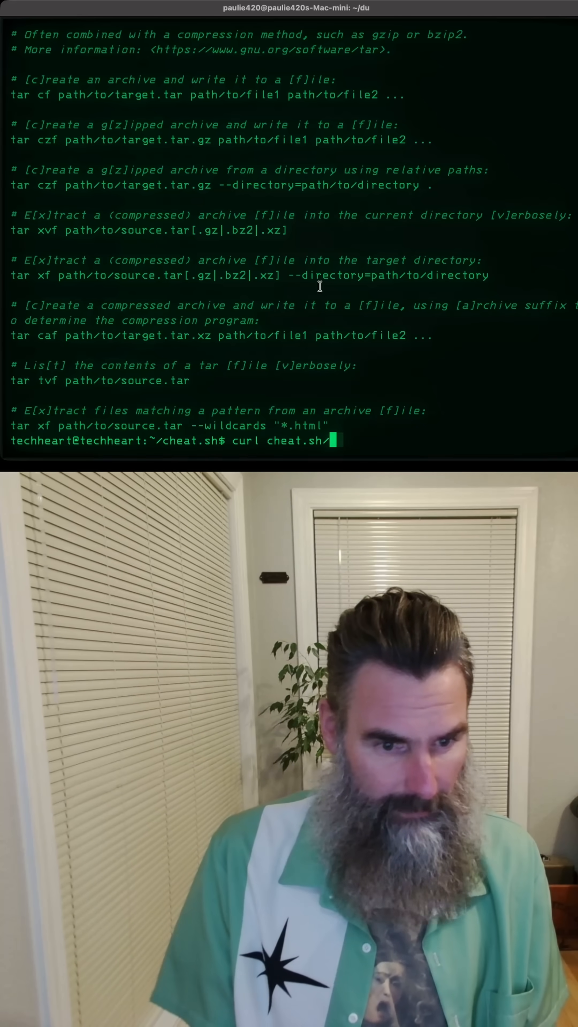
Fetch the ffmpeg cheat sheet with curl cheat.sh/ffmpeg and read through it.
{"action": "type", "text": "ffmp"}
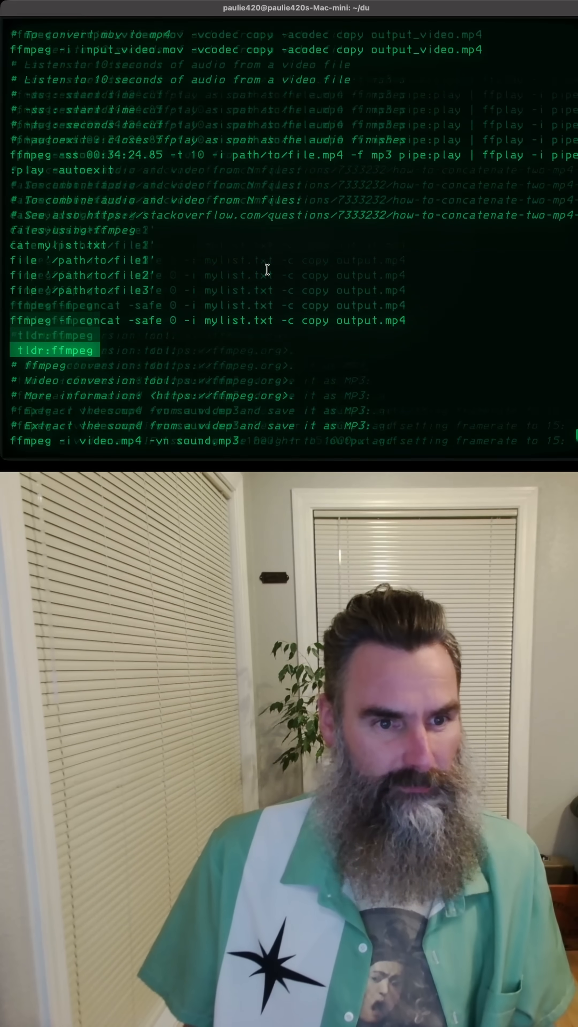
{"action": "scroll", "scroll_direction": "down", "scroll_amount": 3}
{"action": "type", "text": "curl cheat.sh/"}
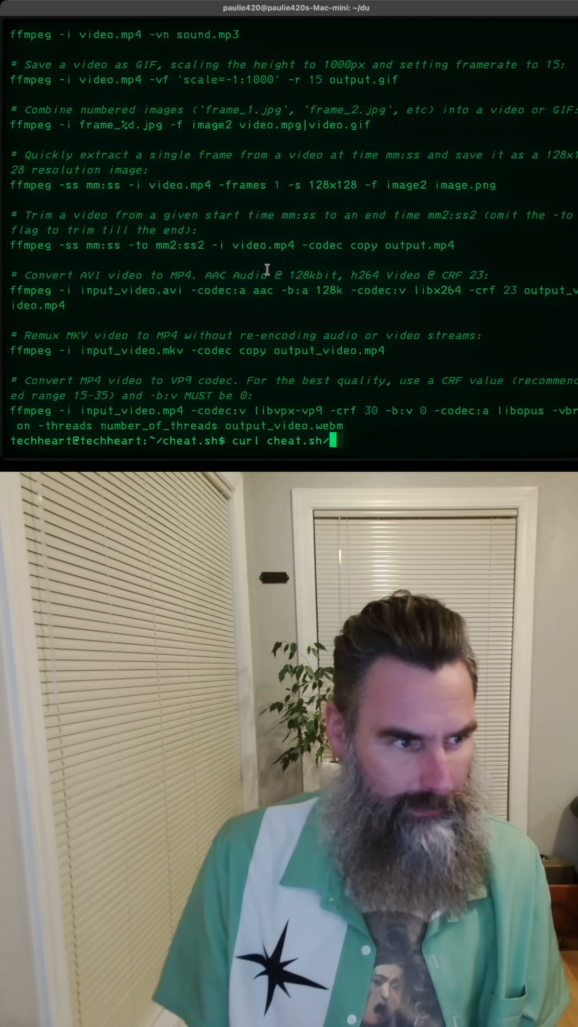
Fetch the chmod cheat sheet with curl cheat.sh/chmod.
{"action": "type", "text": "chm"}
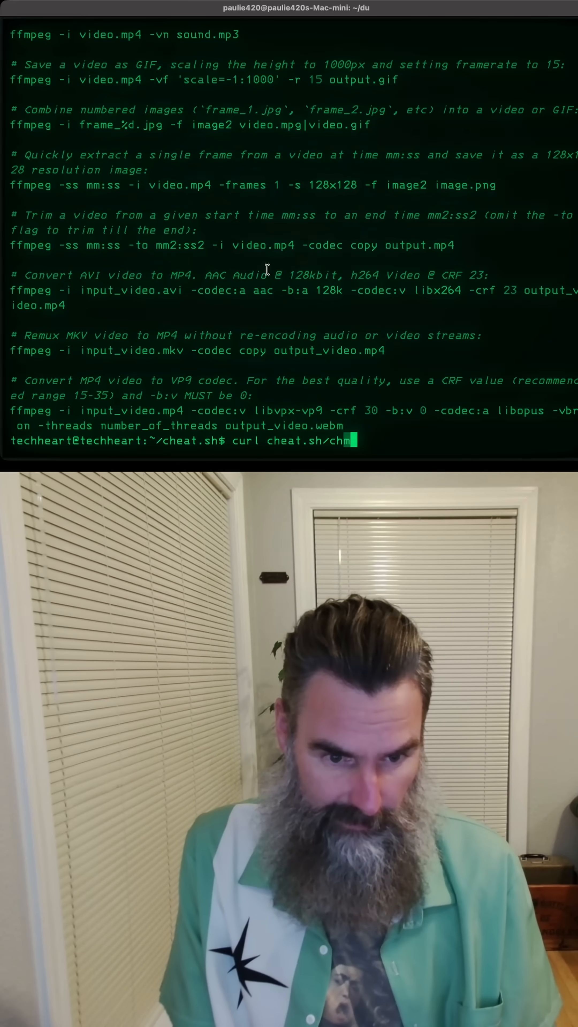
{"action": "key", "text": "Return"}
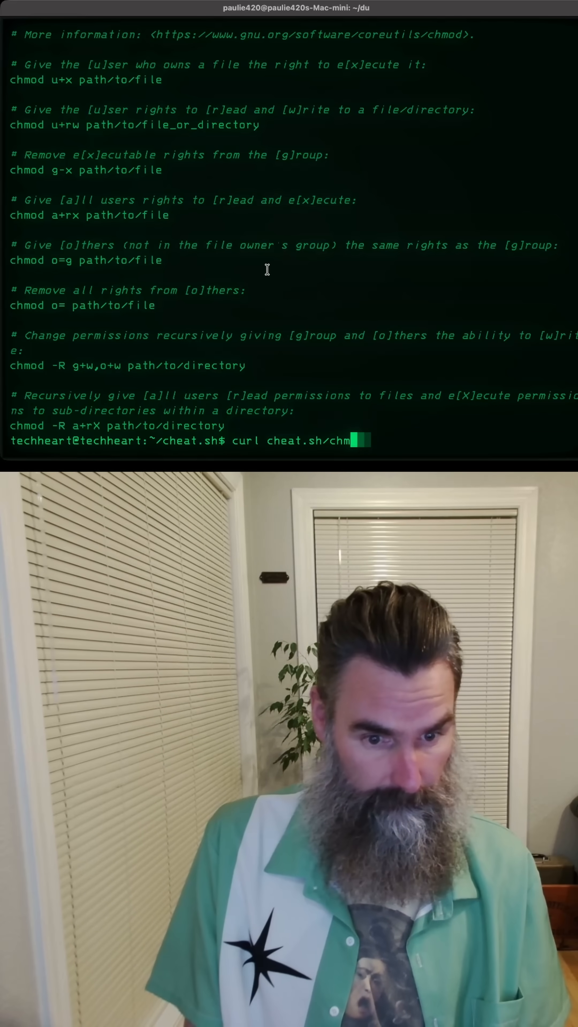